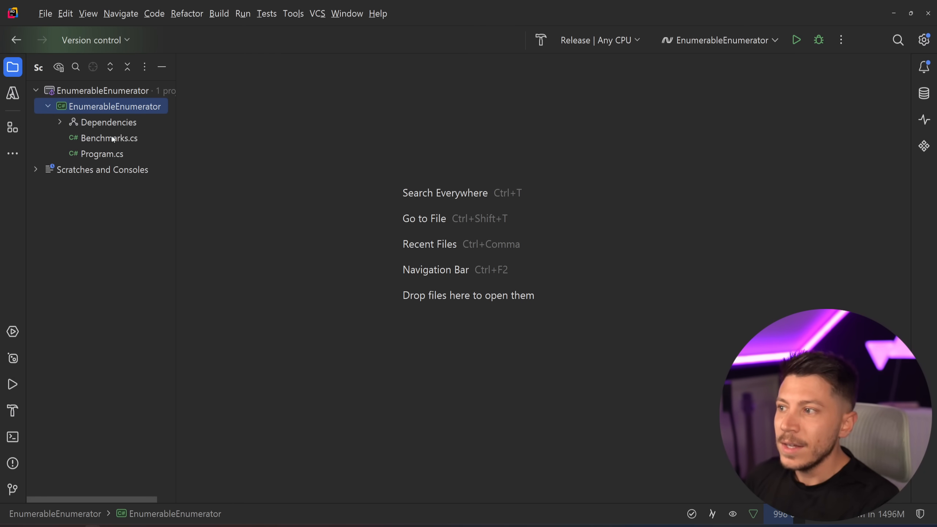
# Open Program.cs and review the foreach and MoveNext/Current price-summing benchmark methods.
pyautogui.doubleClick(101, 154)
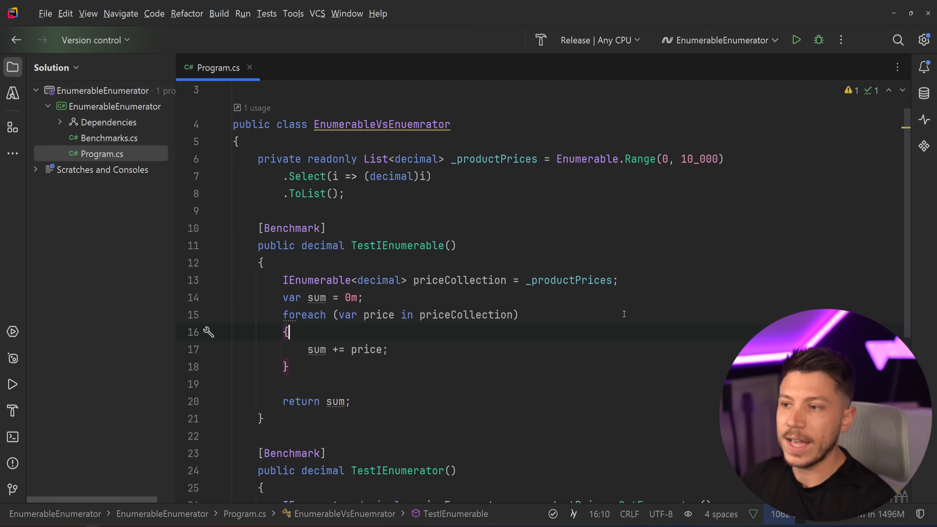
pyautogui.doubleClick(419, 159)
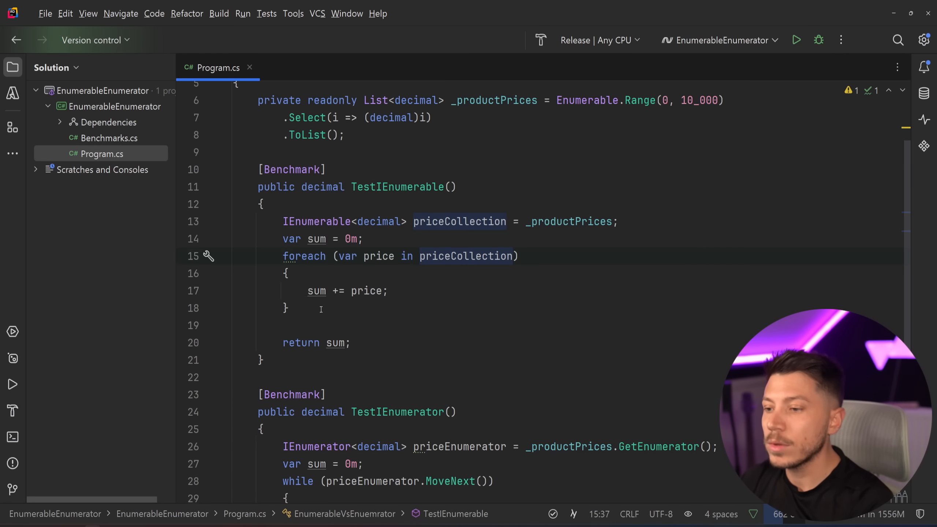
pyautogui.scroll(-3)
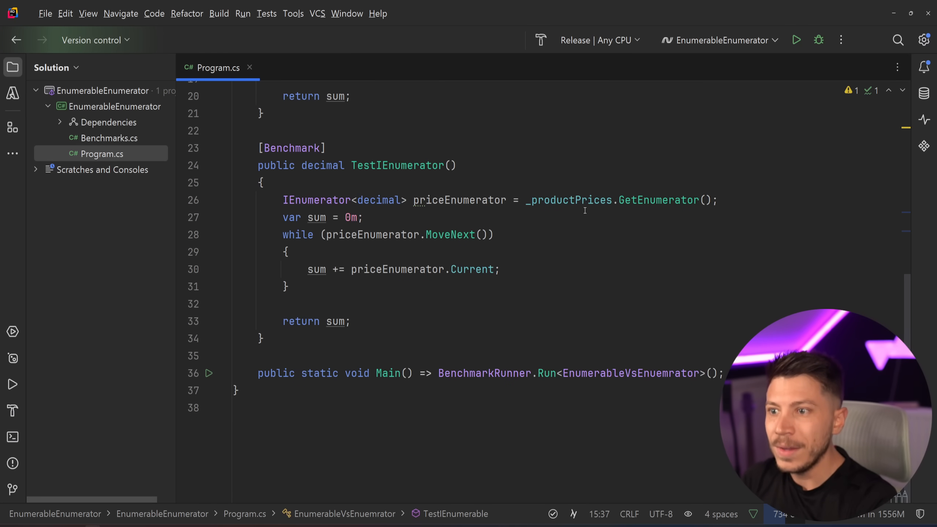
pyautogui.doubleClick(657, 199)
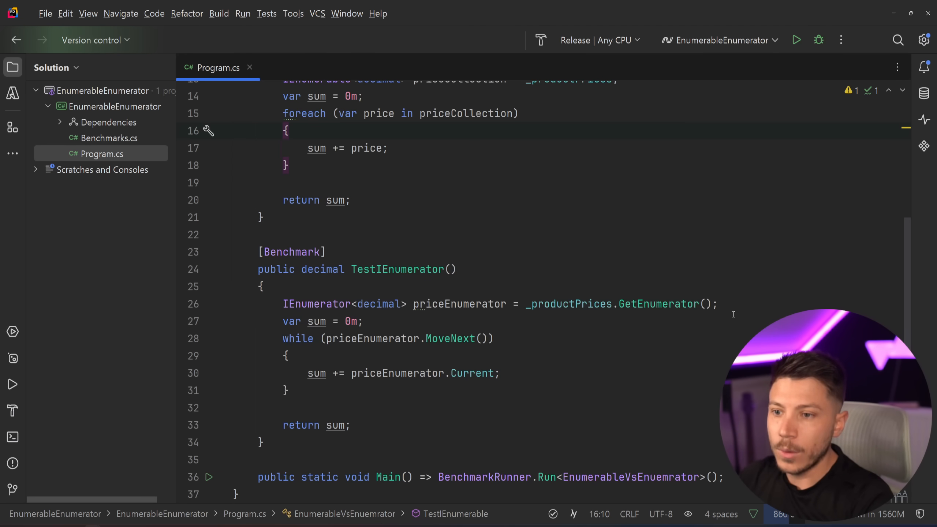
pyautogui.write('priceEnumerator')
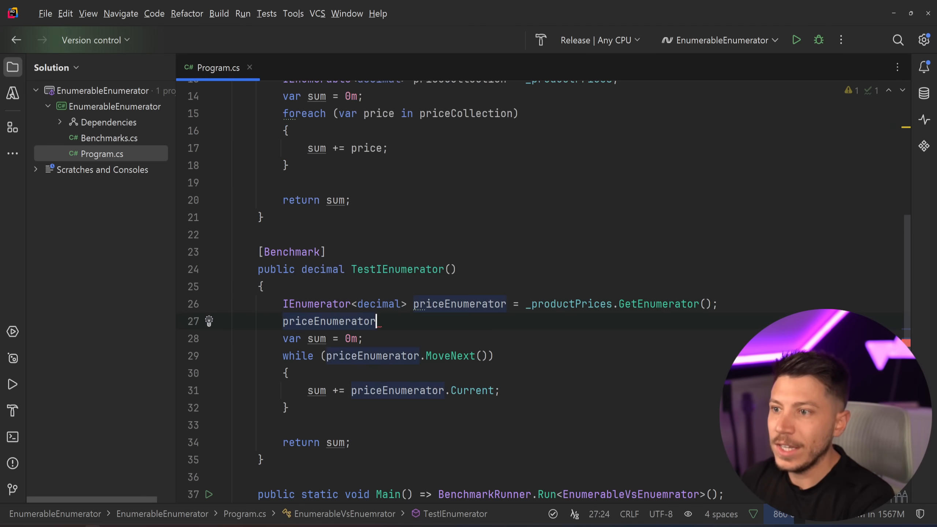
pyautogui.write('.')
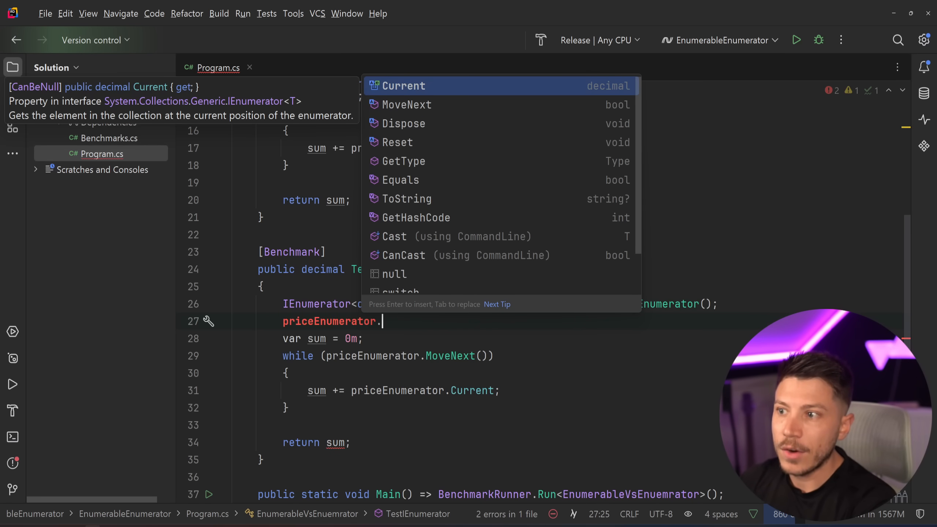
pyautogui.moveTo(414, 144)
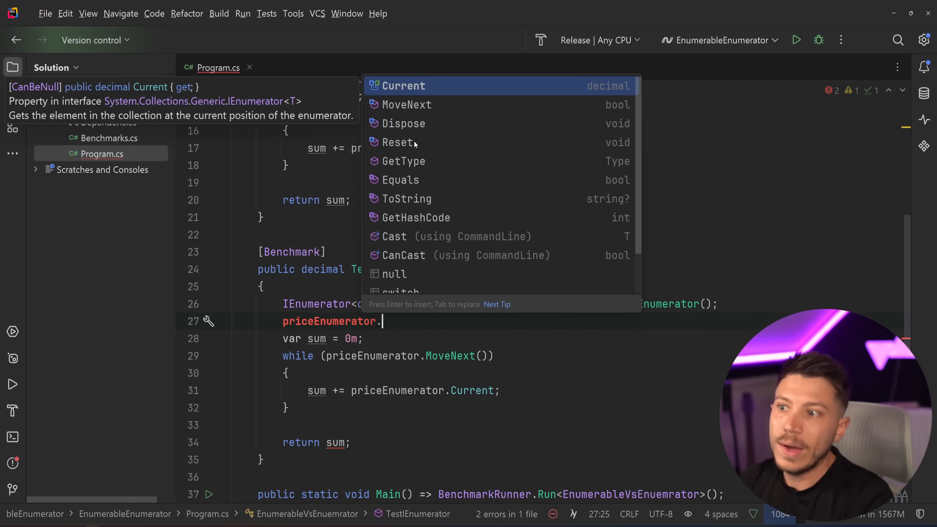
pyautogui.moveTo(413, 151)
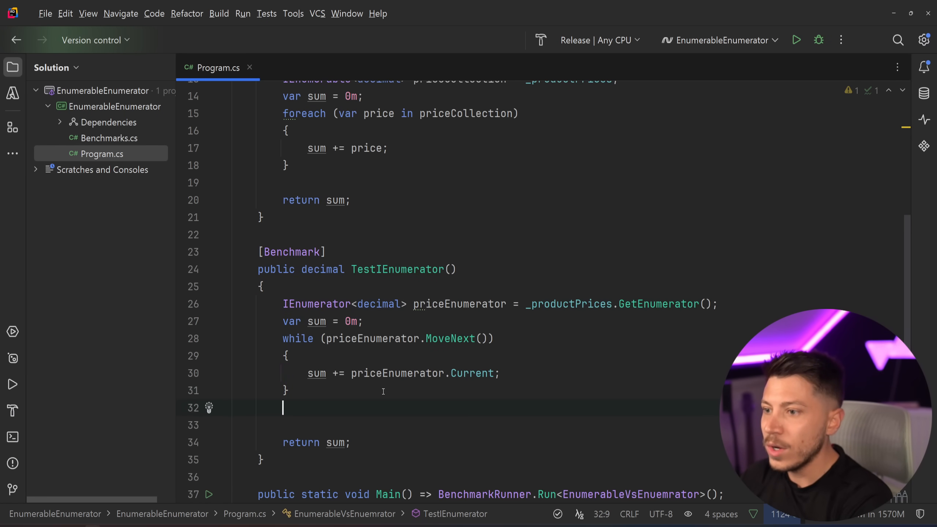
pyautogui.write('priceEnumerator.Di')
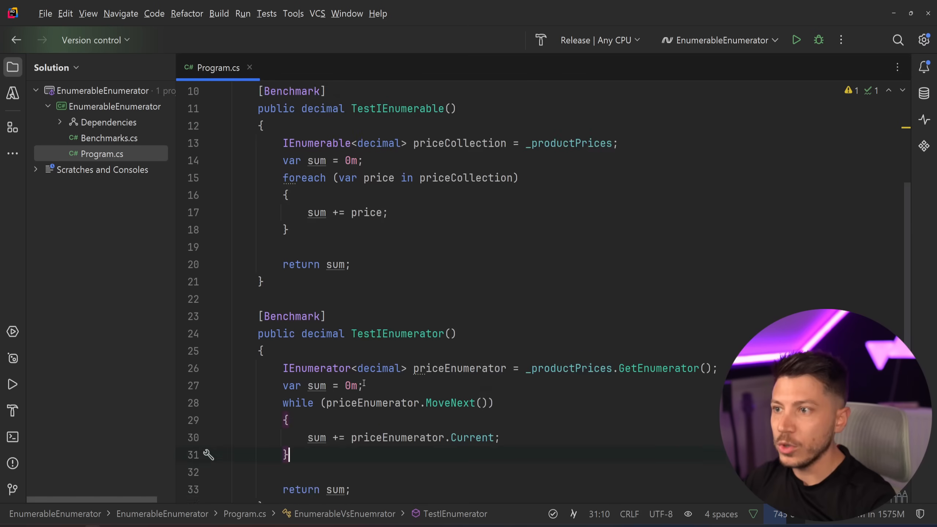
pyautogui.scroll(-3)
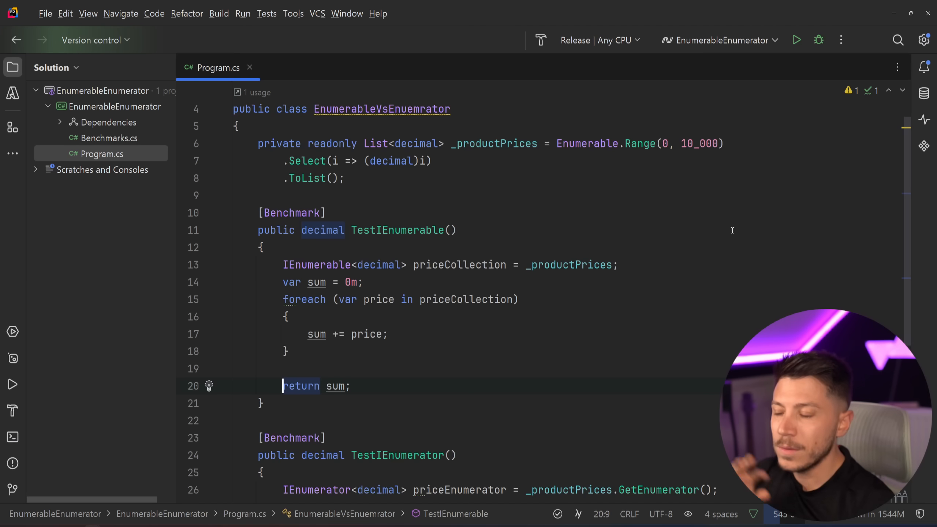
pyautogui.scroll(-3)
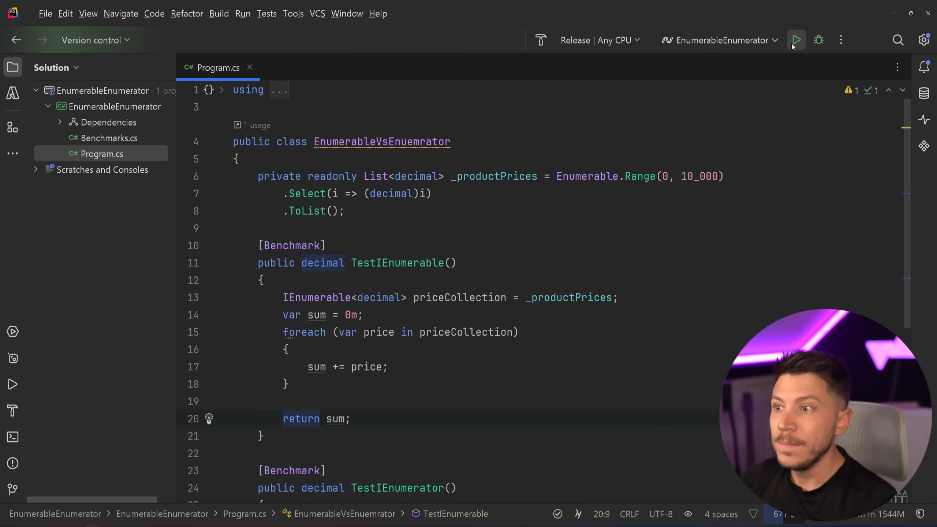
# Add [MemoryDiagnoser(false)] above the EnumerableVsEnuemrator class declaration.
pyautogui.click(796, 40)
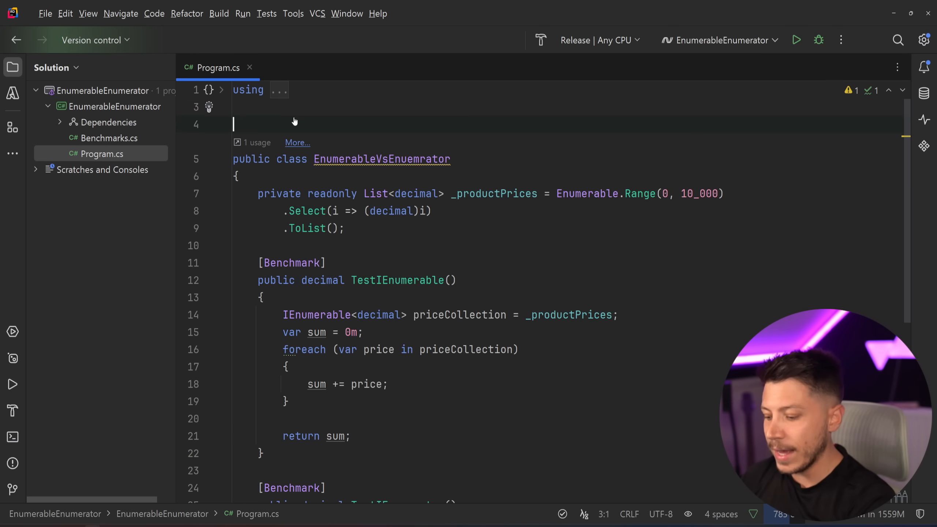
pyautogui.write('[MemoryDiagnoser()]')
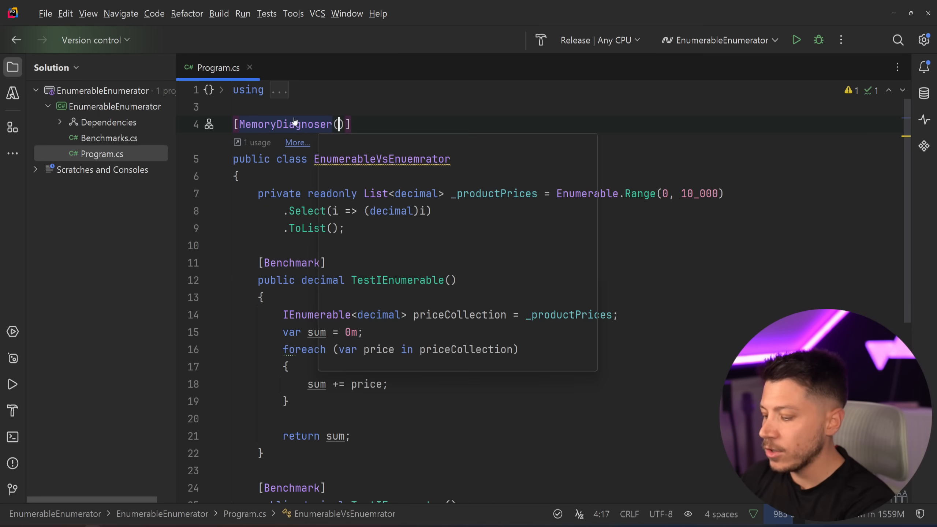
pyautogui.write('false')
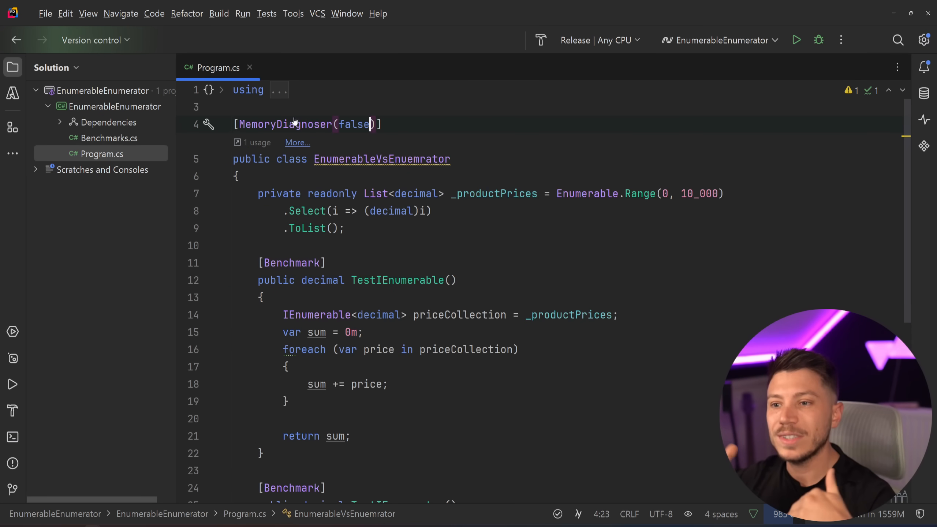
pyautogui.scroll(-3)
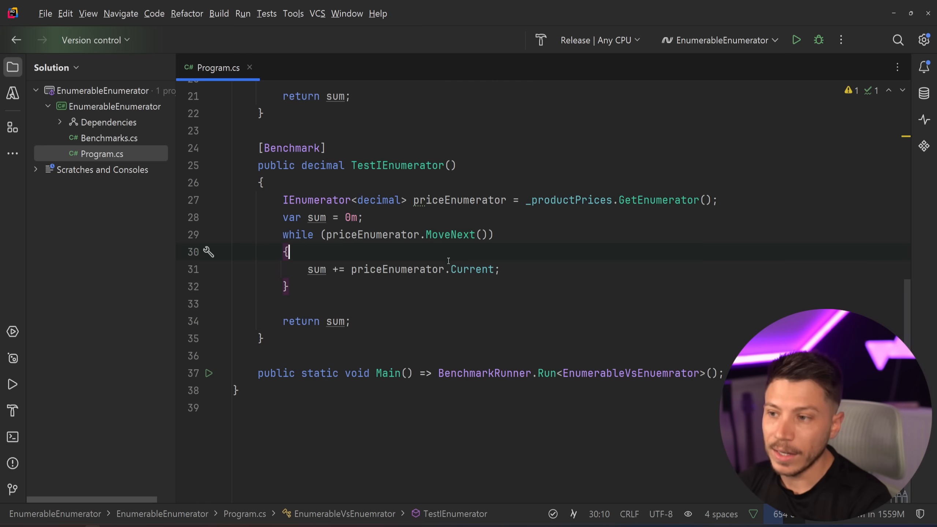
# Click near the top of the editor above the MemoryDiagnoser-annotated class.
pyautogui.click(796, 39)
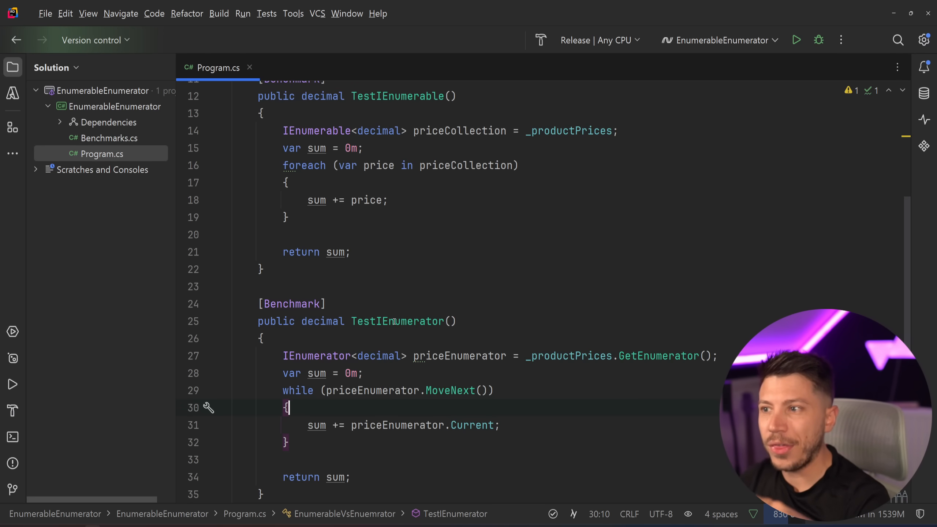
pyautogui.moveTo(396, 321)
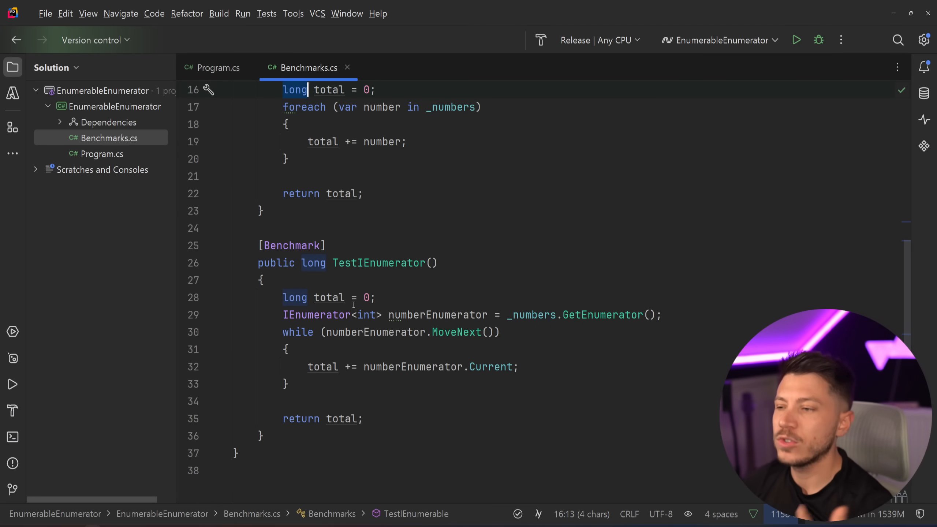
# Change Main's BenchmarkRunner.Run target to Benchmarks and launch the benchmark run.
pyautogui.click(218, 67)
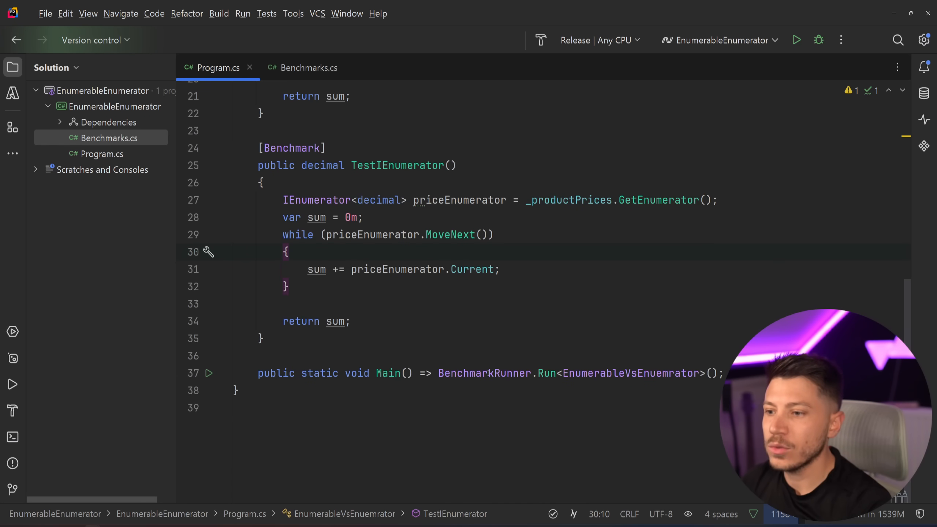
pyautogui.write('Benchmark')
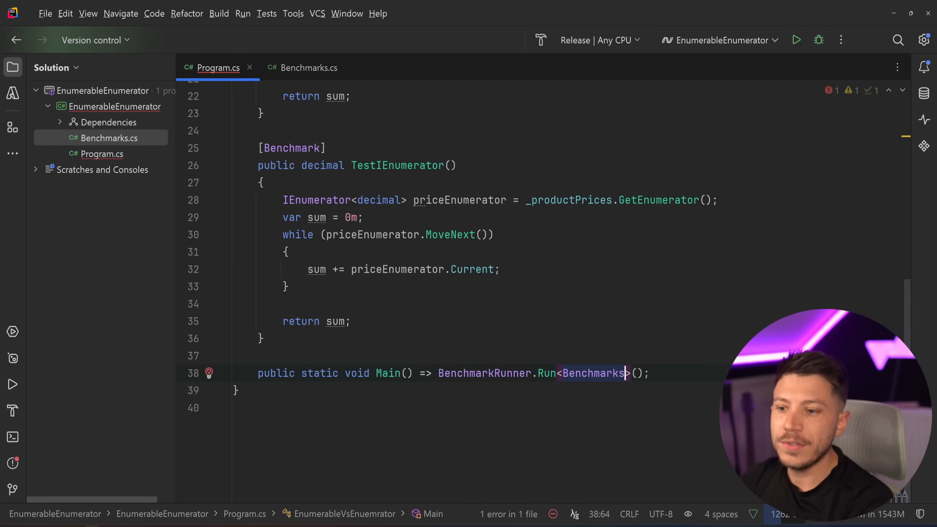
pyautogui.click(796, 40)
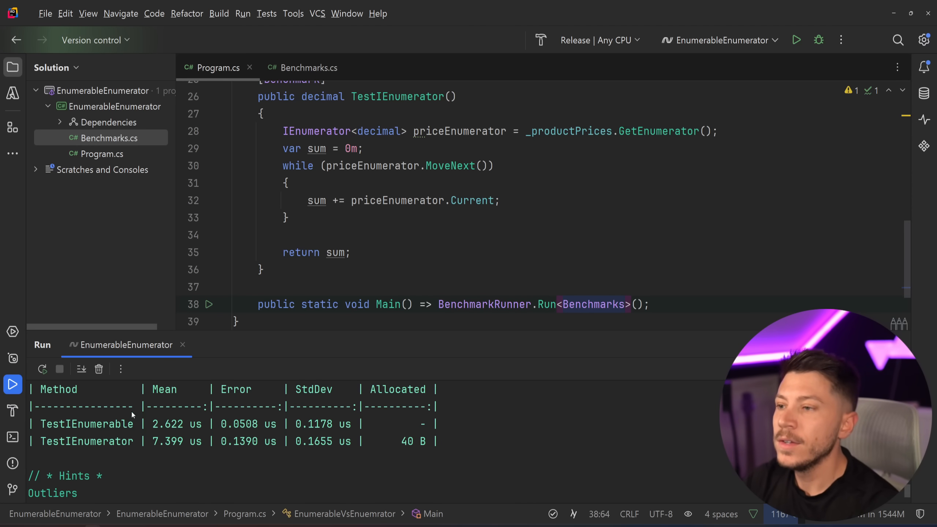
pyautogui.moveTo(178, 461)
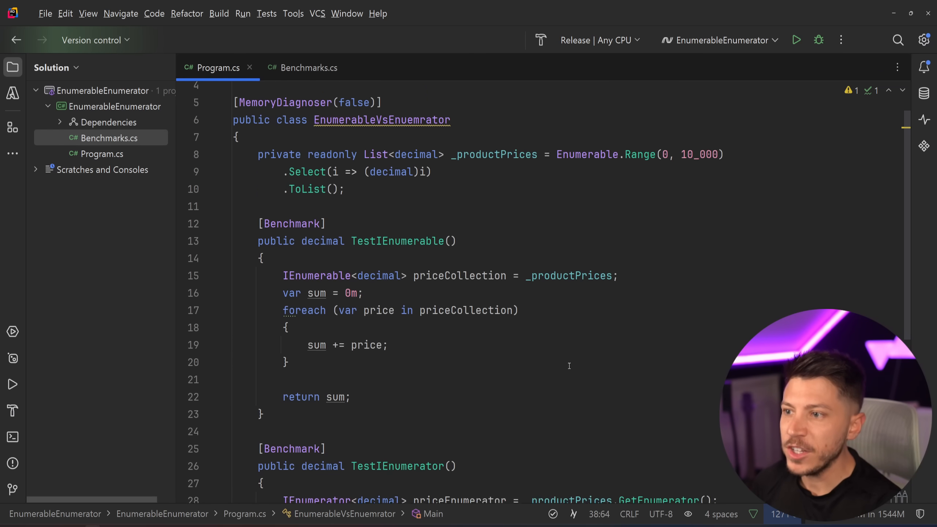
# Delete TestIEnumerable's priceCollection variable, select the undefined name, and compare with Benchmarks.cs.
pyautogui.click(309, 67)
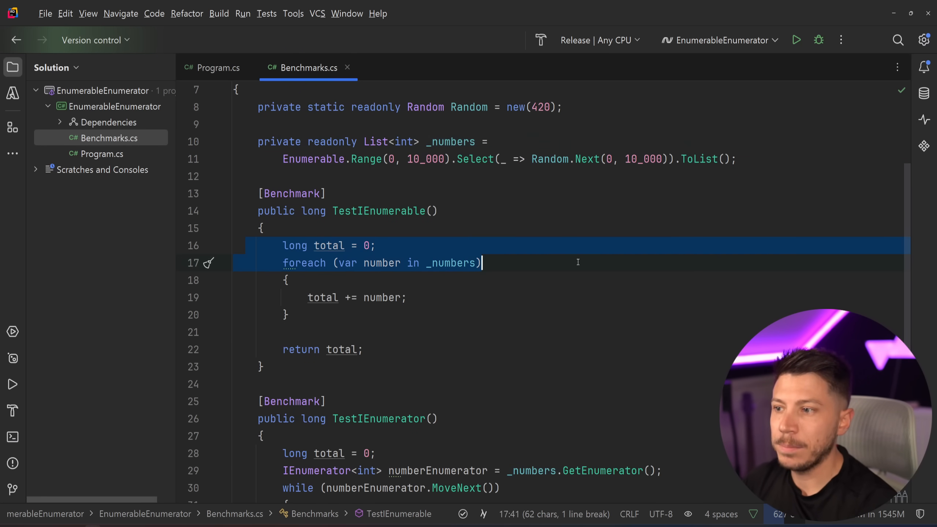
pyautogui.click(217, 68)
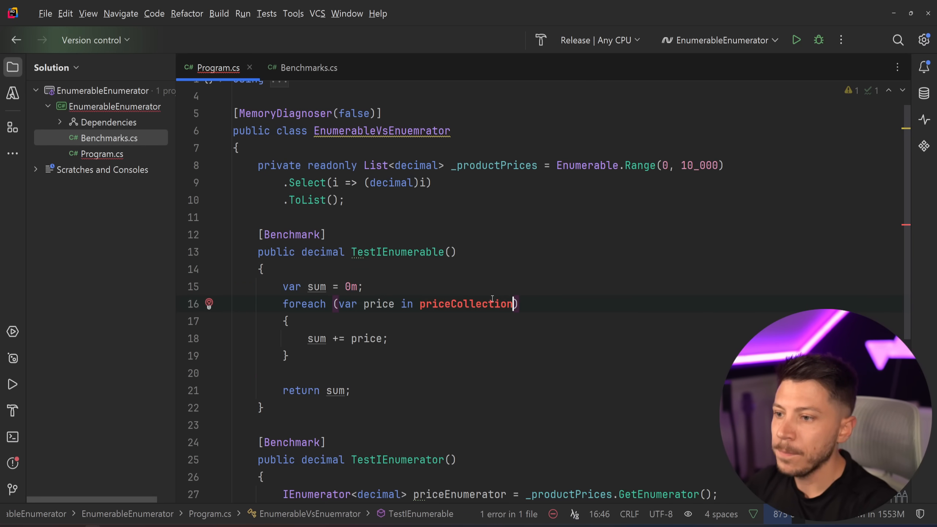
pyautogui.doubleClick(466, 303)
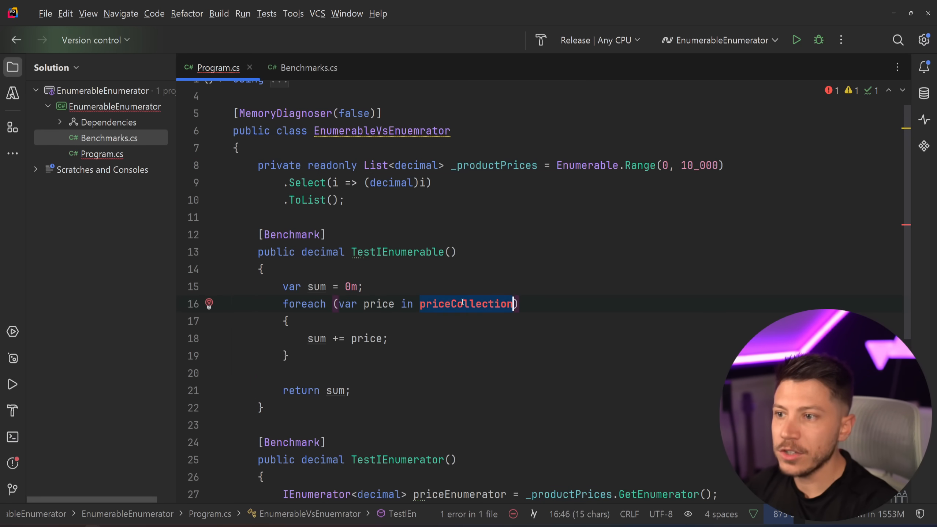
pyautogui.click(309, 68)
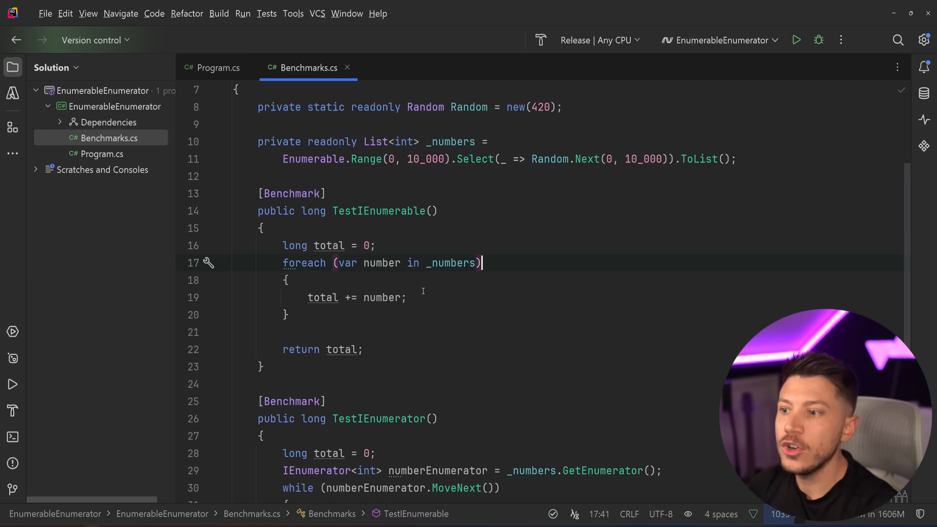
pyautogui.click(218, 67)
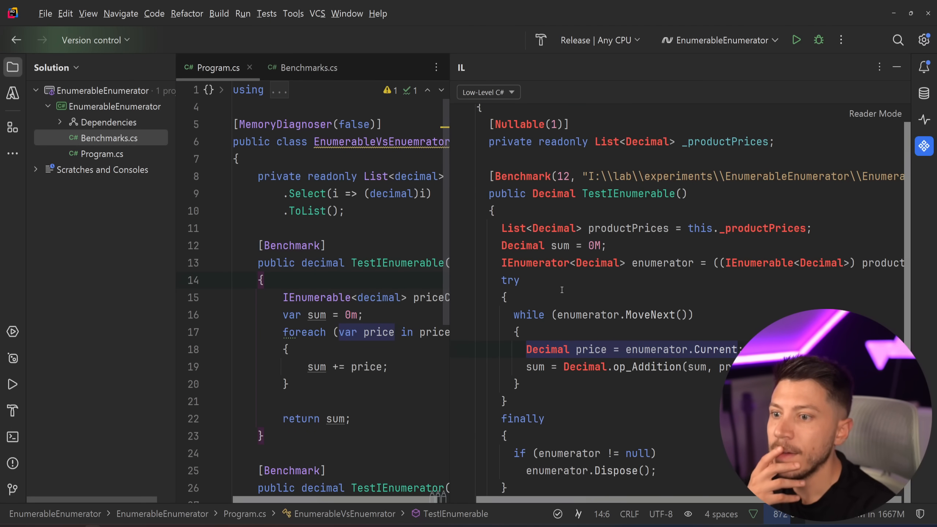
# Inspect the lowered try/finally MoveNext loop in the IL Viewer.
pyautogui.doubleClick(317, 297)
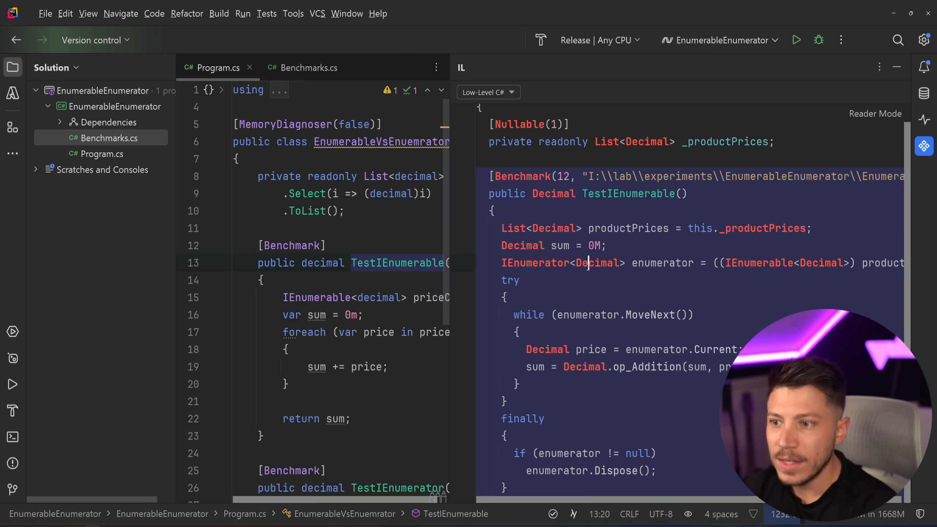
pyautogui.scroll(-3)
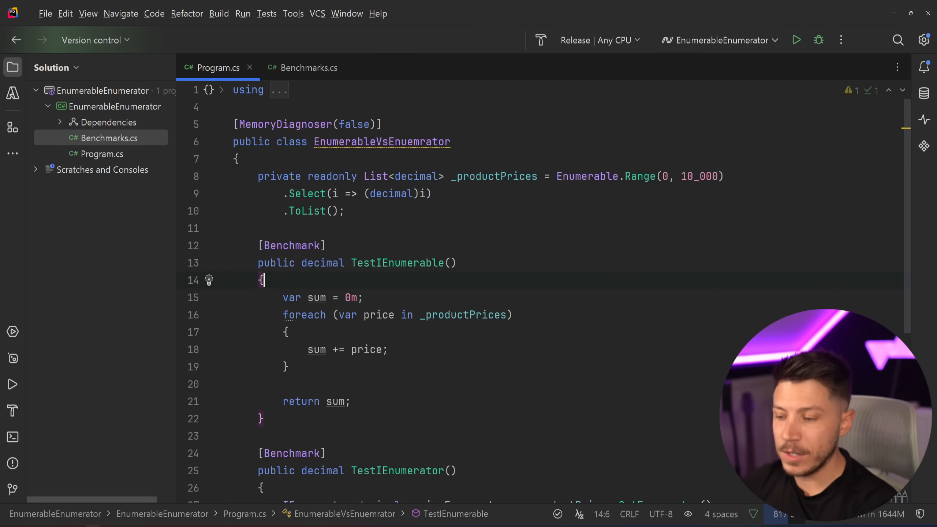
# Scroll to TestIEnumerator and select IEnumerator in its enumerator declaration.
pyautogui.scroll(-3)
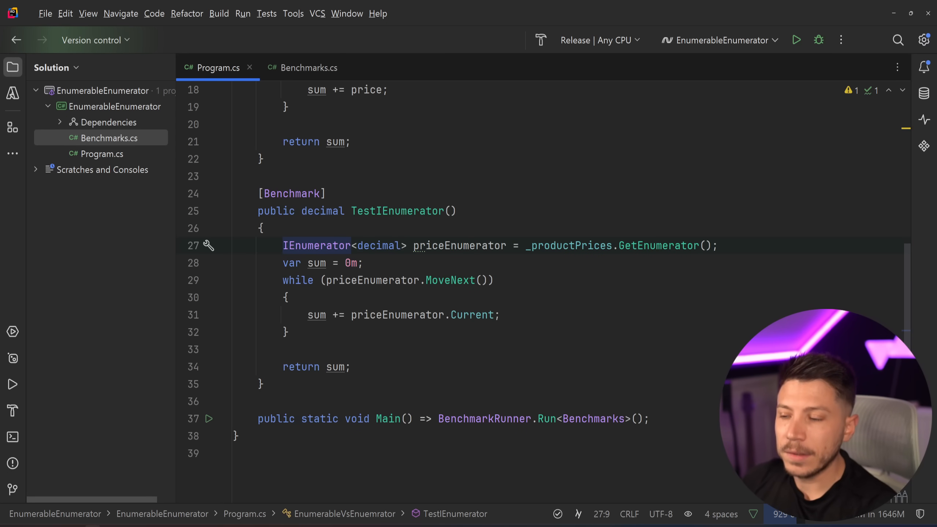
pyautogui.doubleClick(316, 245)
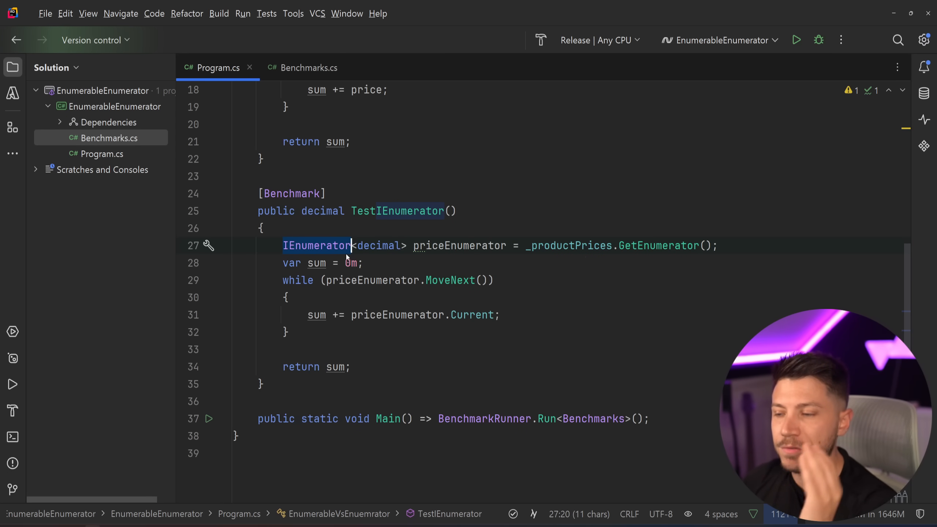
pyautogui.moveTo(317, 245)
pyautogui.write('Lis')
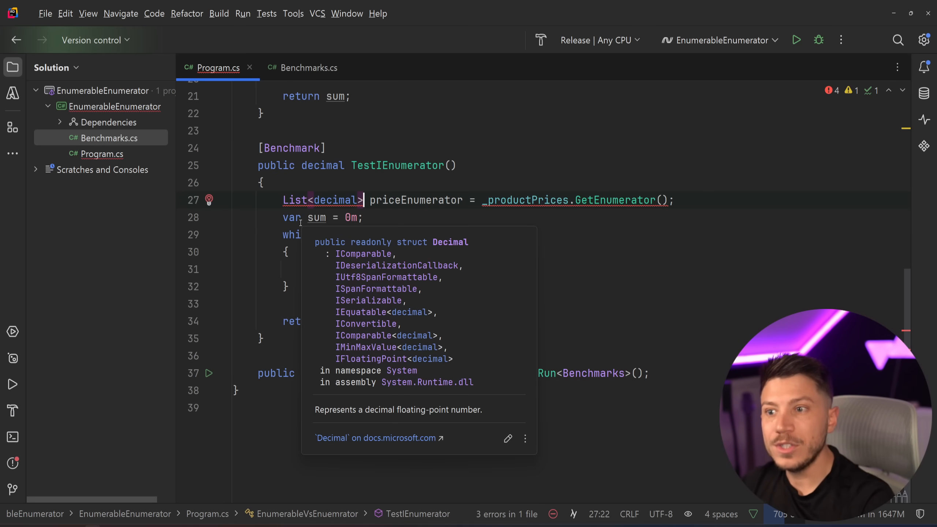
# Declare priceEnumerator as List<decimal>.Enumerator, then select Benchmarks in Main.
pyautogui.write('.')
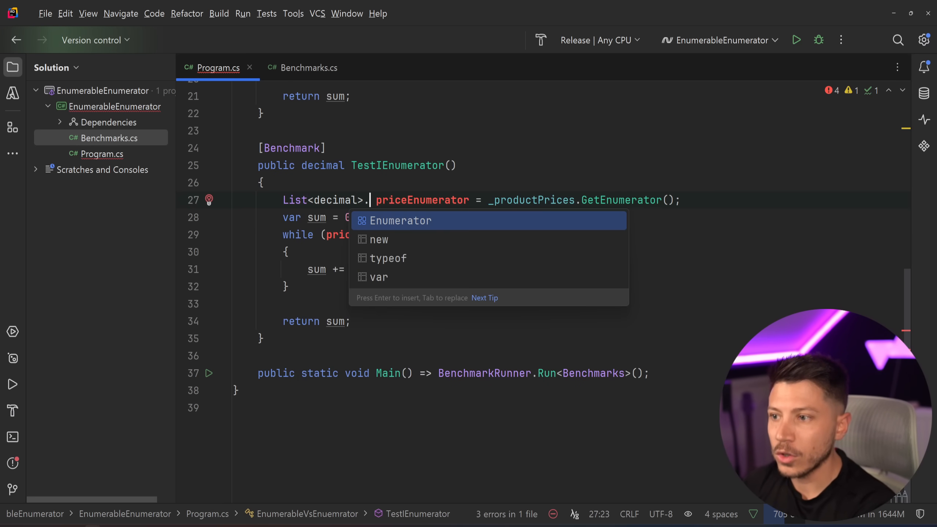
pyautogui.press('Enter')
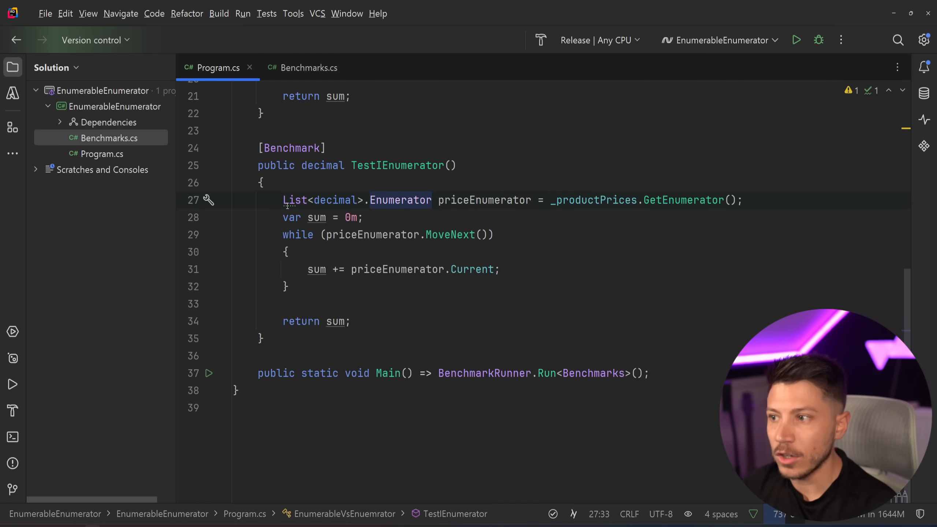
pyautogui.write('var')
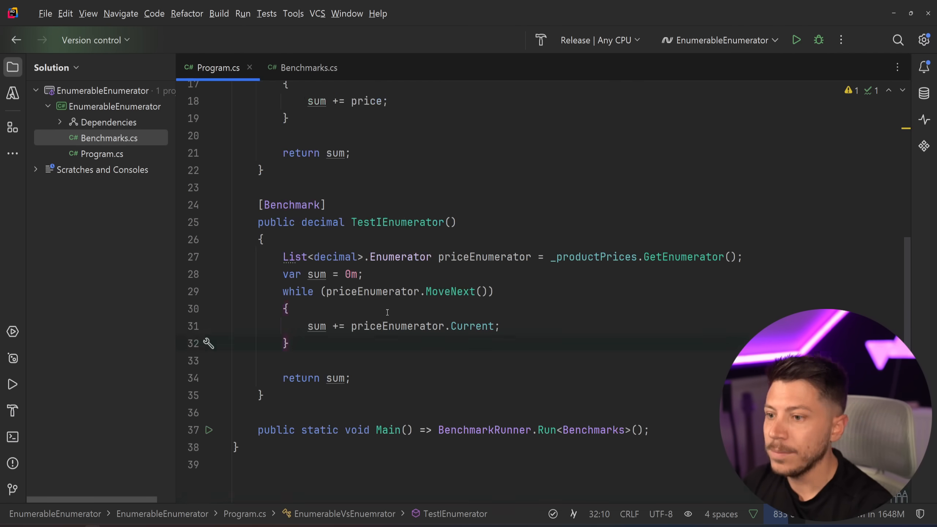
pyautogui.doubleClick(594, 373)
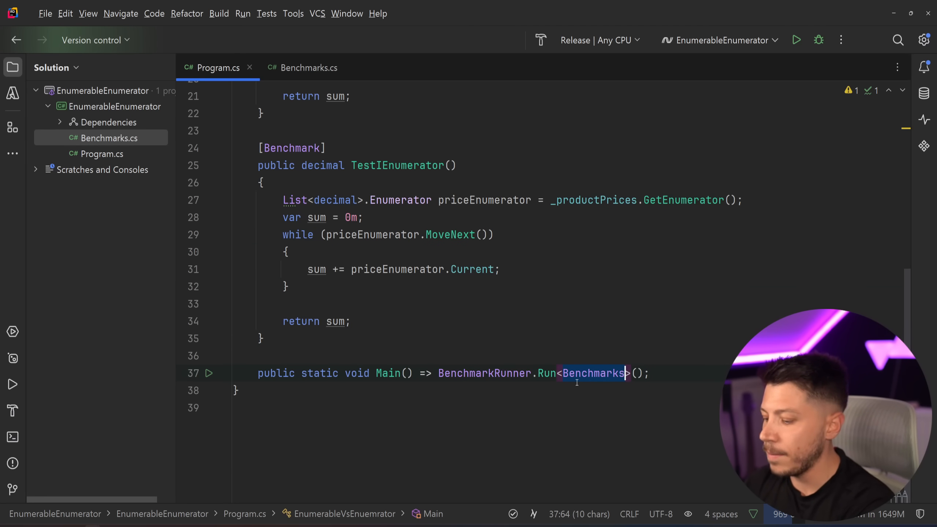
# Replace Benchmarks with EnumerableVsEnuemrator in Run<> and open a try block.
pyautogui.write('EnumerableVsEnuemrato')
pyautogui.write('try')
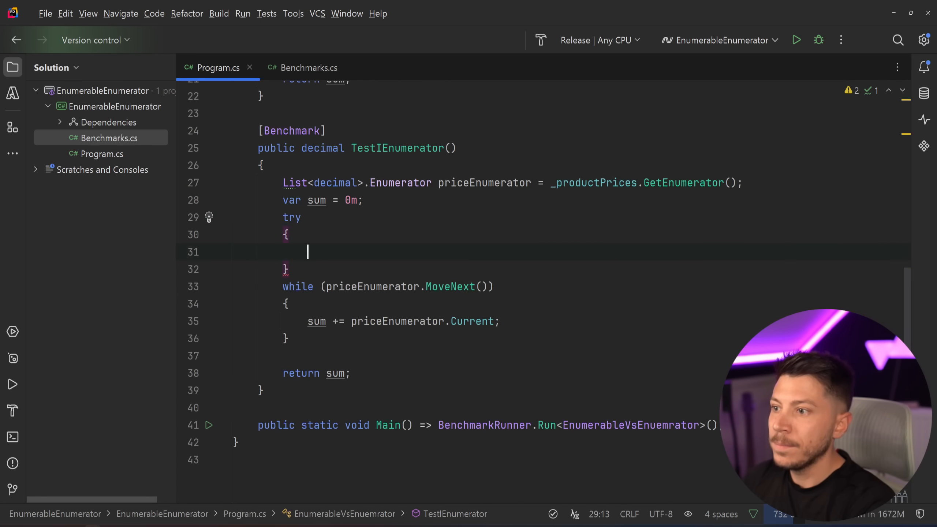
# Wrap the MoveNext while loop in try, with finally calling priceEnumerator.Dispose().
pyautogui.write('finally{')
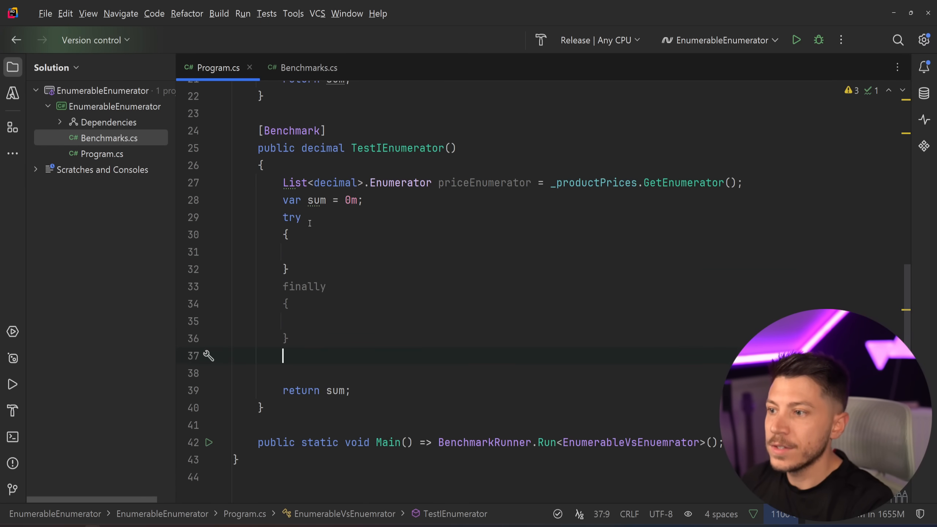
pyautogui.write('while (priceEnumerator.MoveNext())')
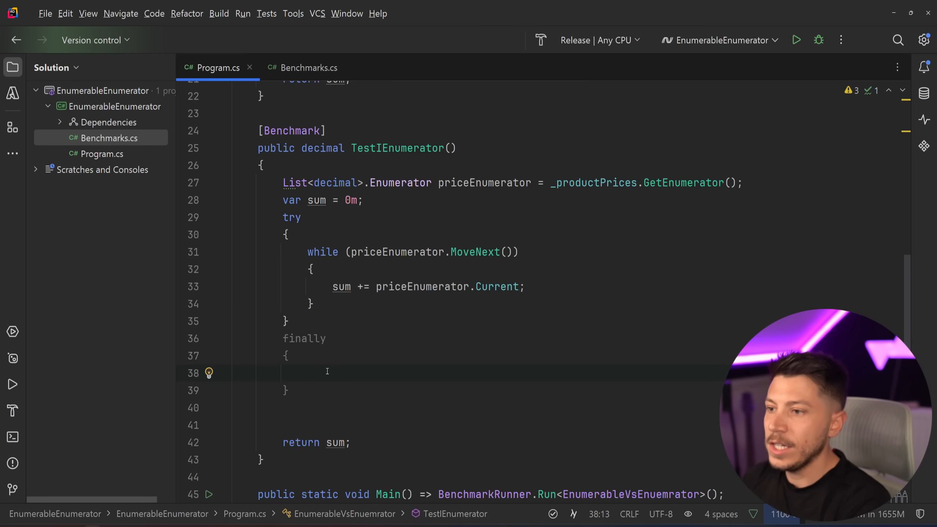
pyautogui.write('priceEnumerator.')
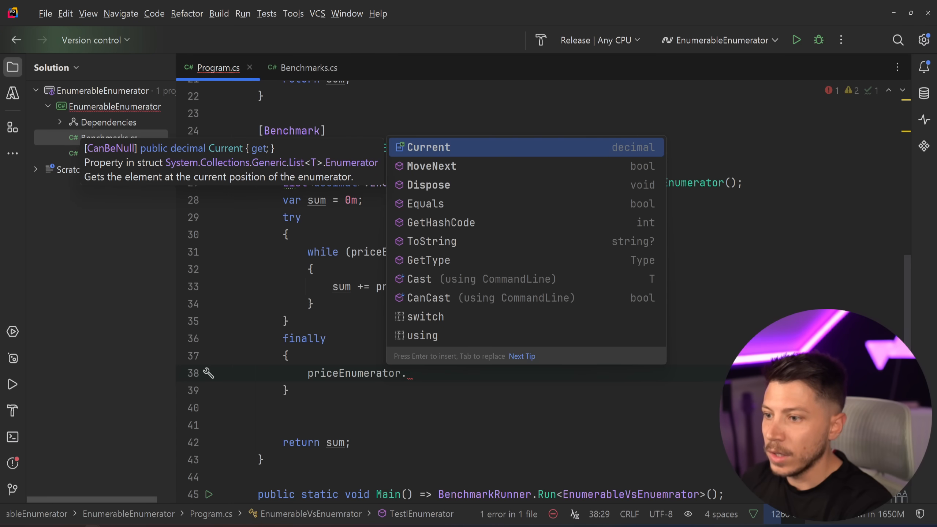
pyautogui.write('?d')
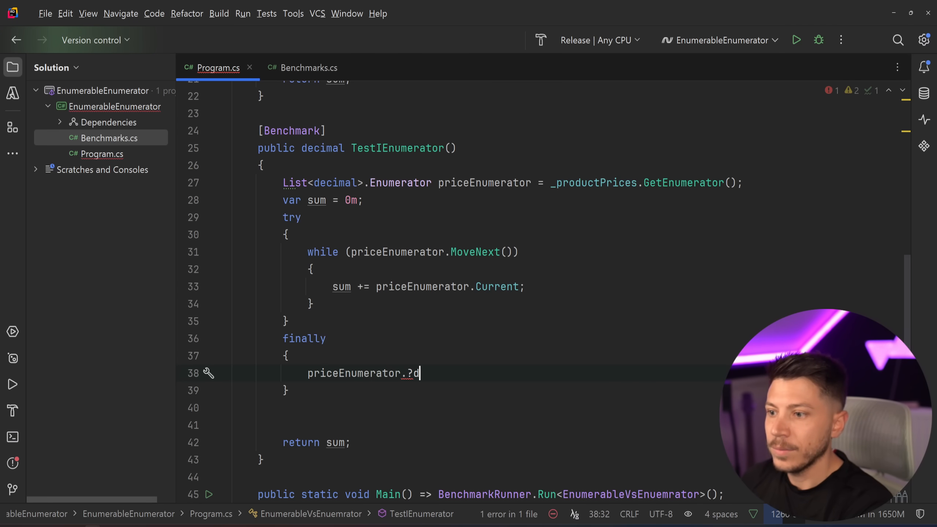
pyautogui.write('?.')
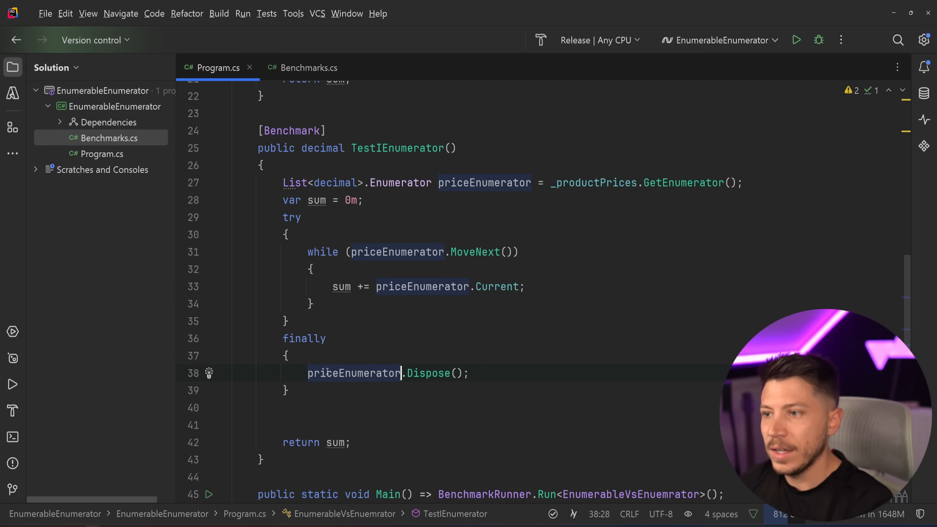
pyautogui.doubleClick(353, 374)
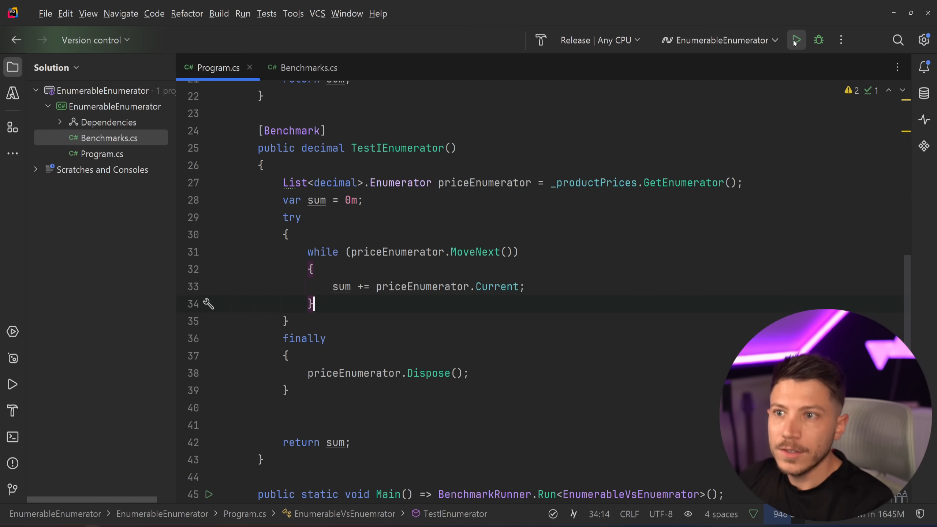
# Run the benchmarks, showing TestIEnumerable 28.44 us versus TestIEnumerator 28.77 us with no allocations.
pyautogui.click(795, 40)
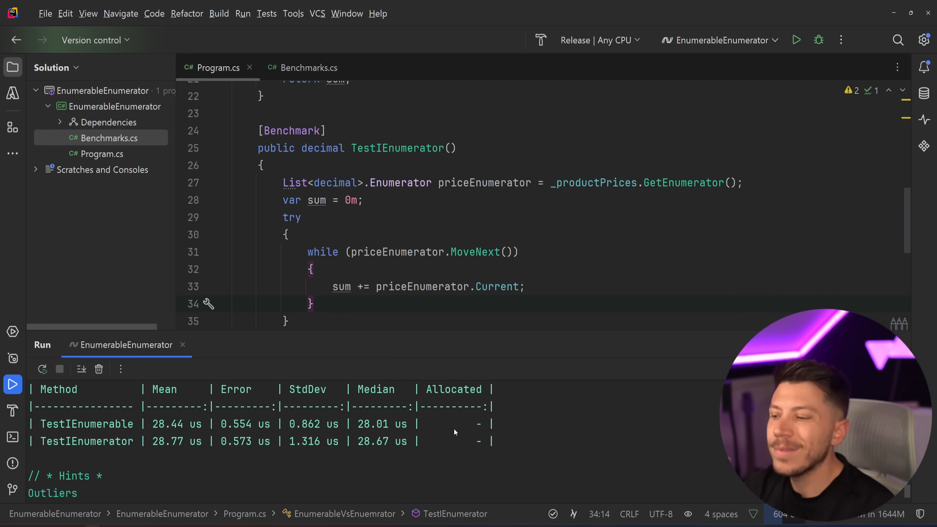
pyautogui.moveTo(508, 464)
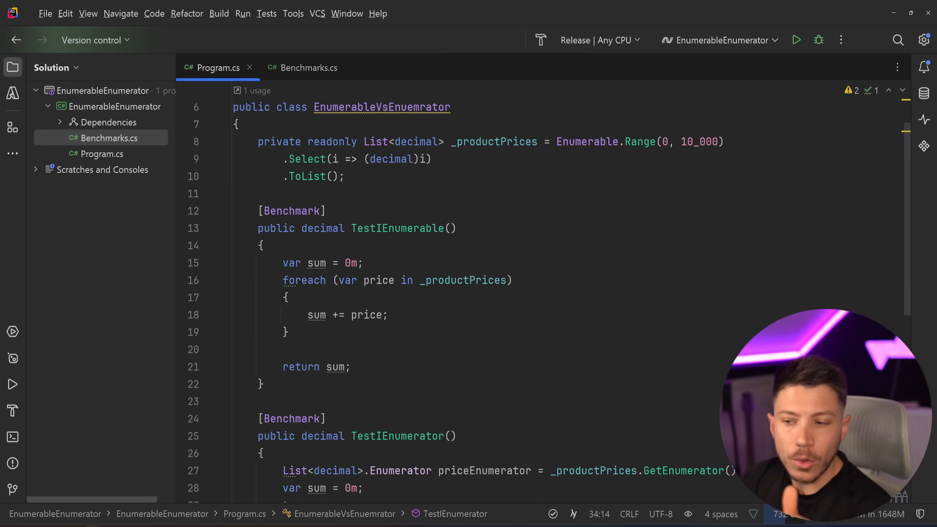
pyautogui.scroll(-3)
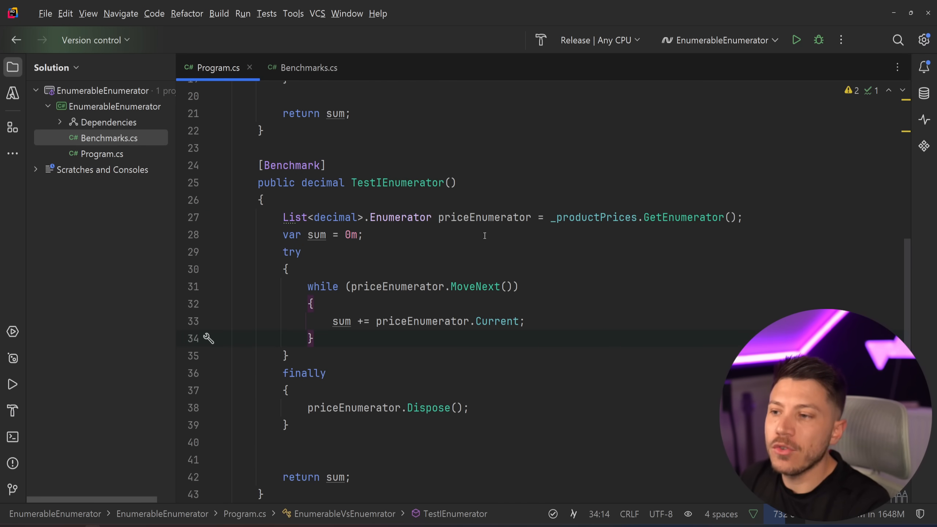
pyautogui.click(448, 442)
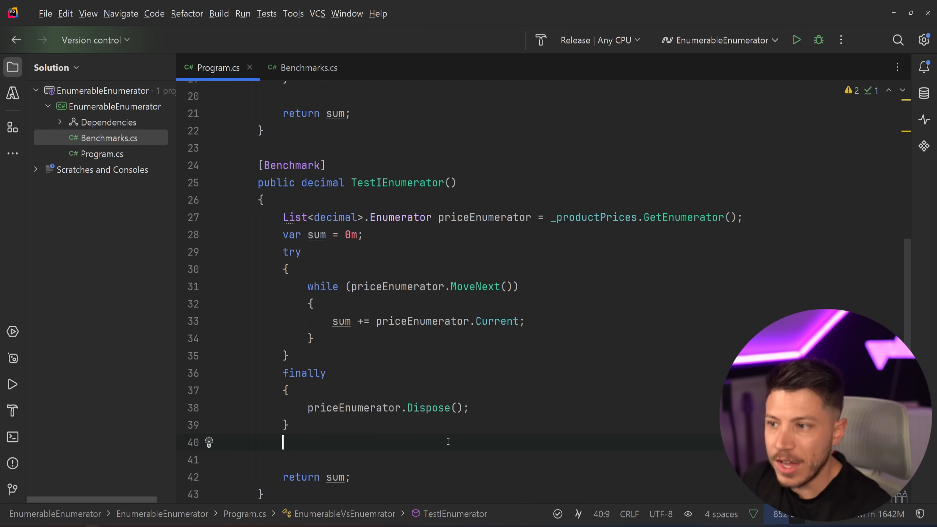
pyautogui.scroll(3)
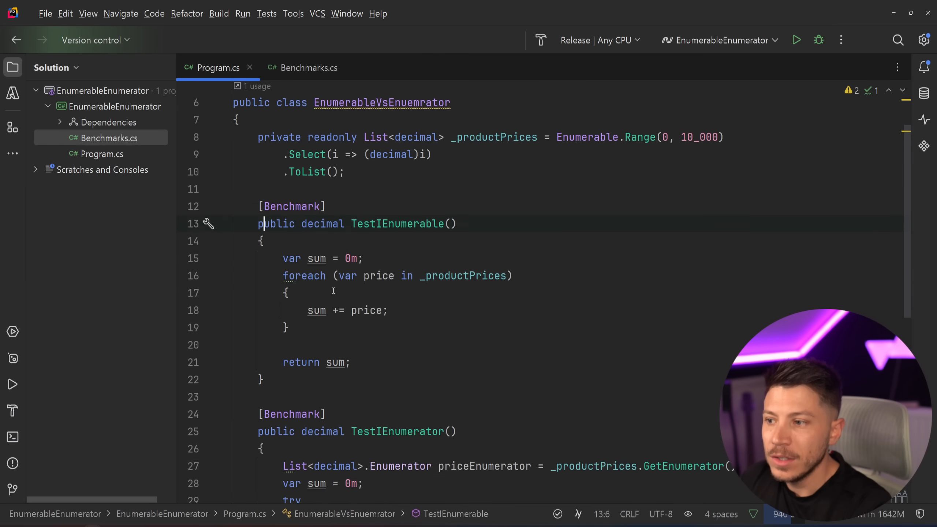
pyautogui.scroll(-3)
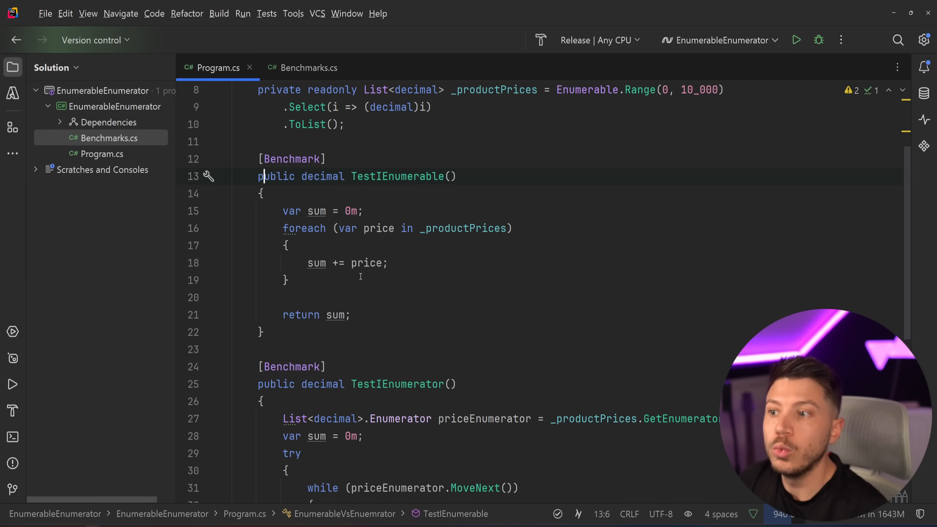
pyautogui.moveTo(282, 210); pyautogui.dragTo(351, 315)
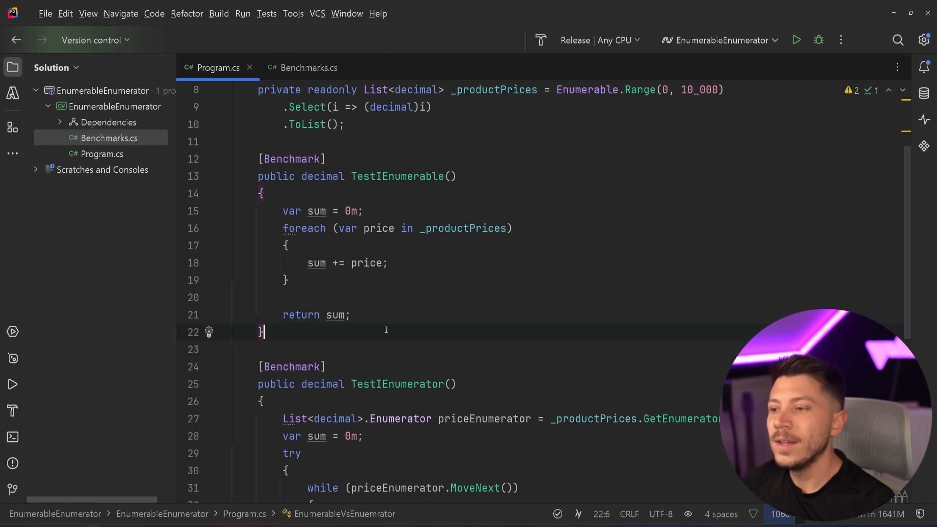
pyautogui.scroll(-3)
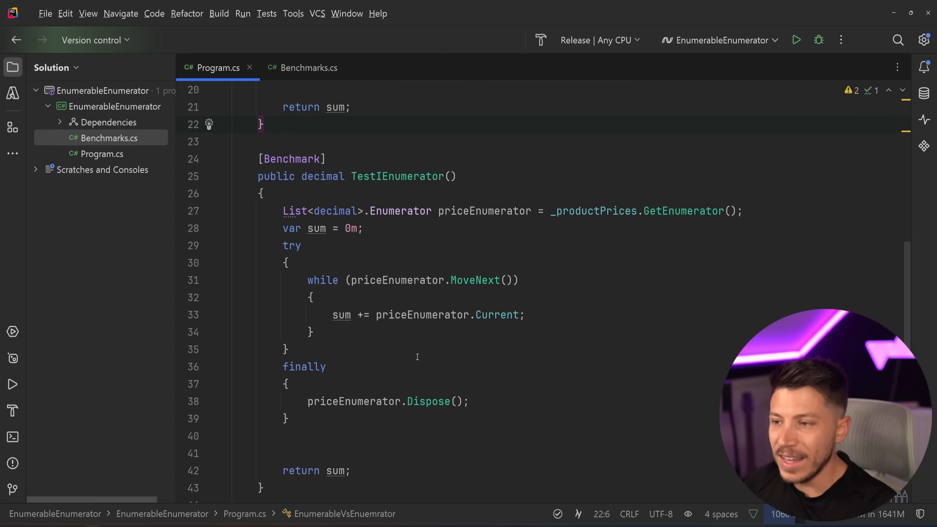